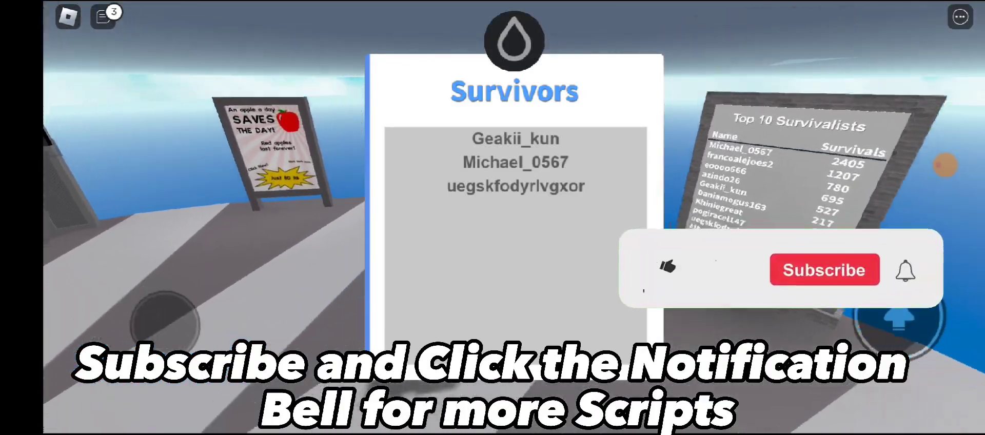
Run the player radar script through the Hydrogen executor so the radar overlay appears in-game.
{"action": "left_click", "coordinate": [663, 276]}
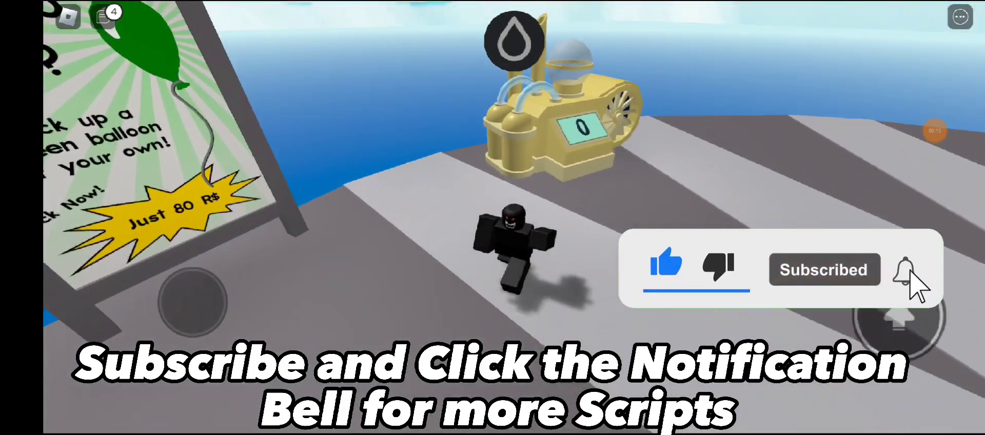
{"action": "left_click", "coordinate": [904, 272]}
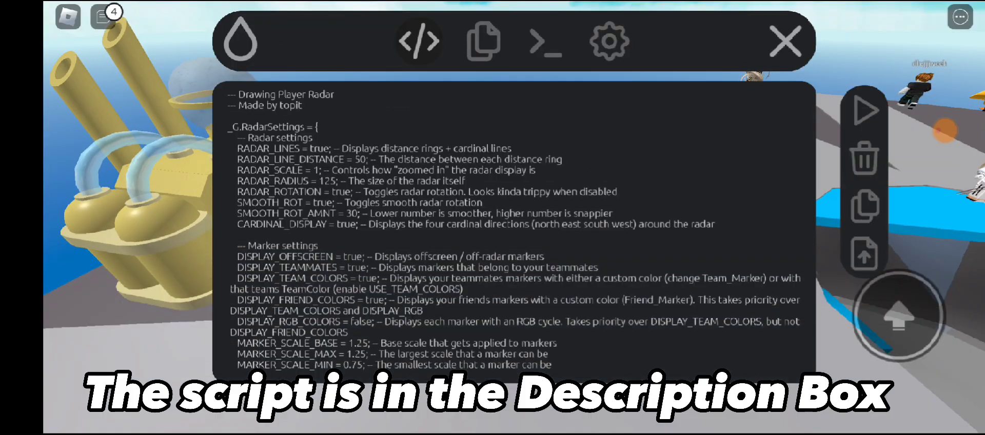
{"action": "left_click", "coordinate": [783, 41]}
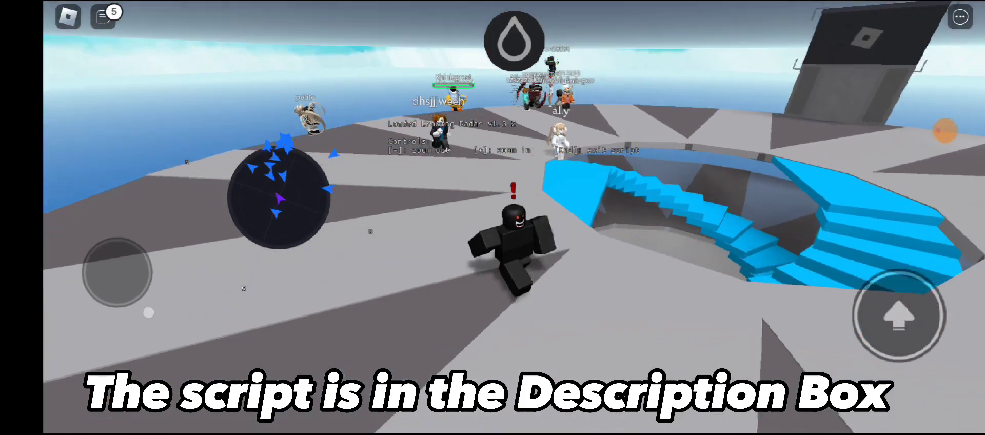